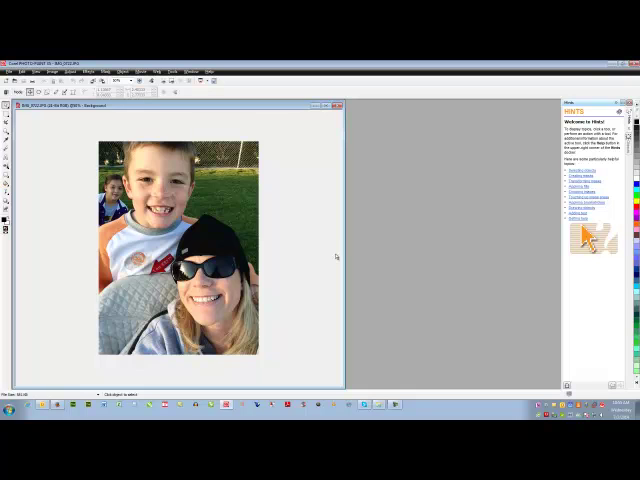
mouse_move(264, 272)
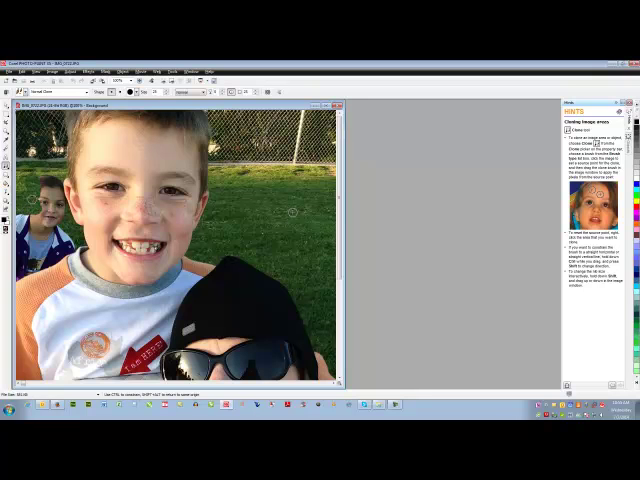
mouse_move(312, 192)
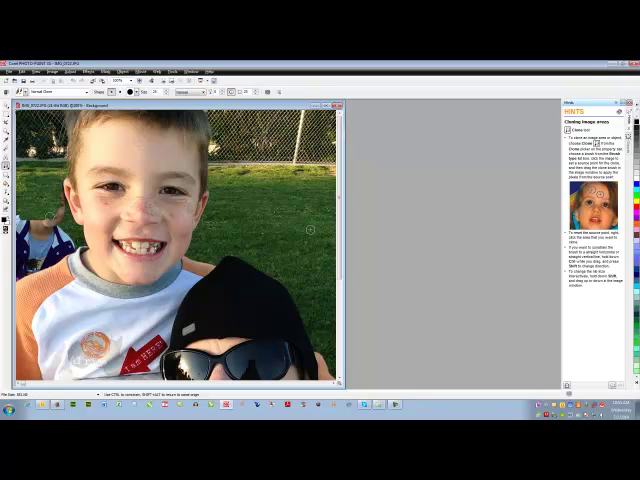
mouse_move(300, 258)
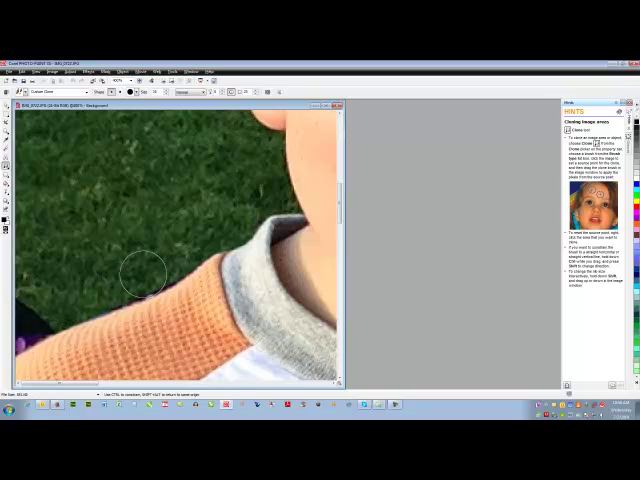
mouse_move(82, 280)
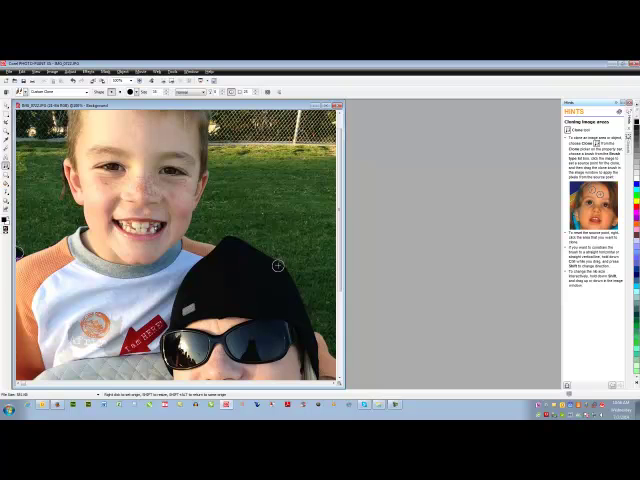
mouse_move(278, 172)
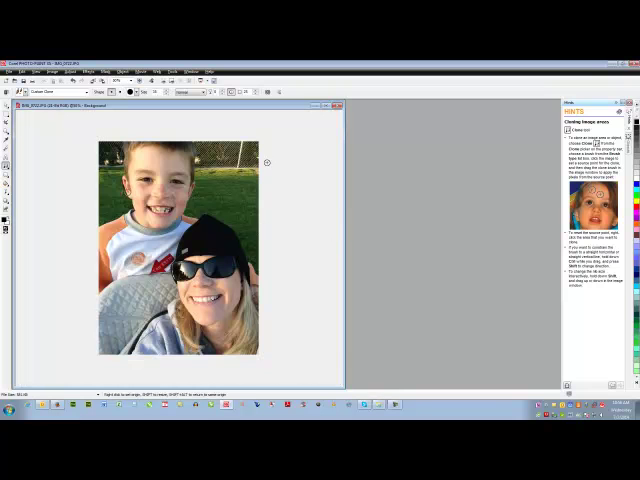
mouse_move(10, 160)
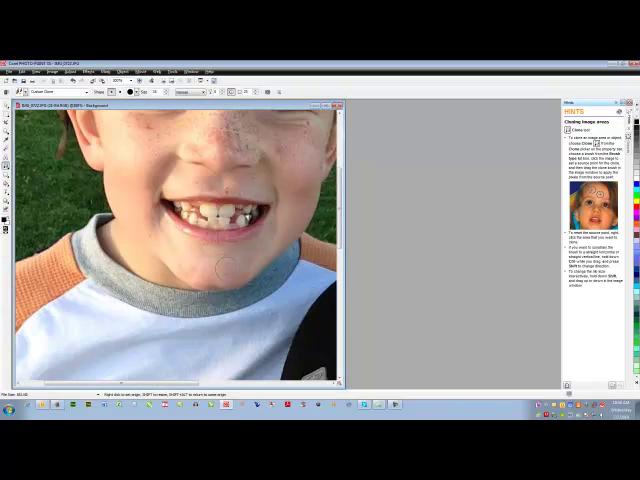
mouse_move(128, 164)
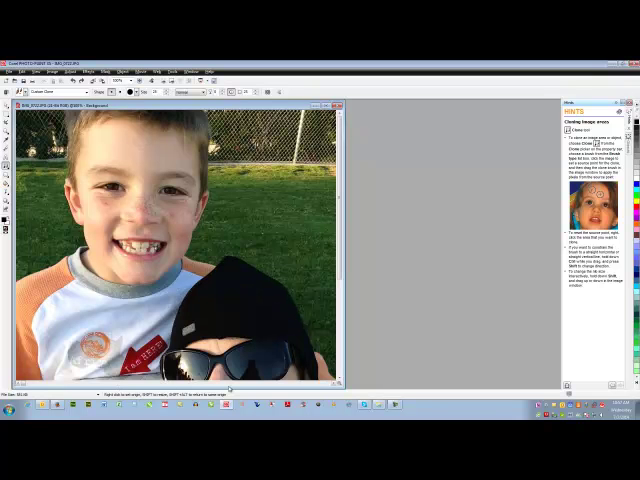
mouse_move(256, 192)
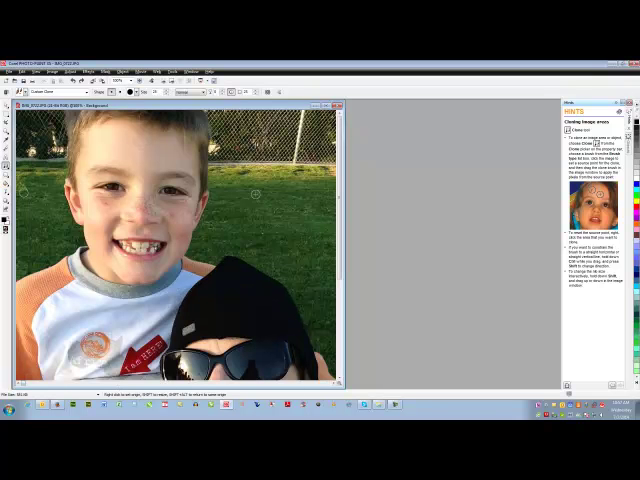